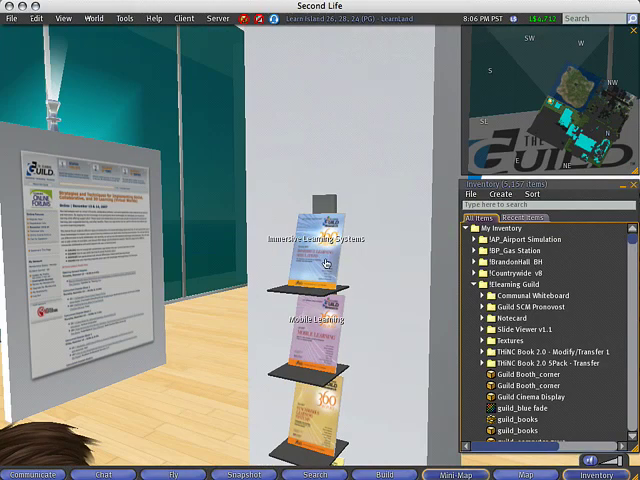
mouse_move(368, 276)
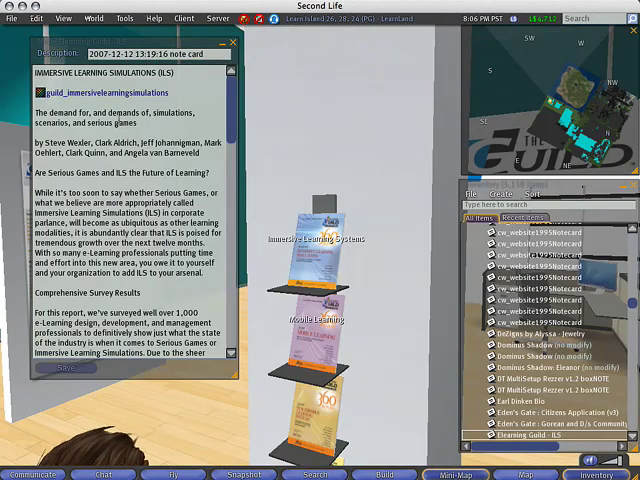
Step: Scroll through the Immersive Learning Simulations notecard text to read it
scroll("down", 3)
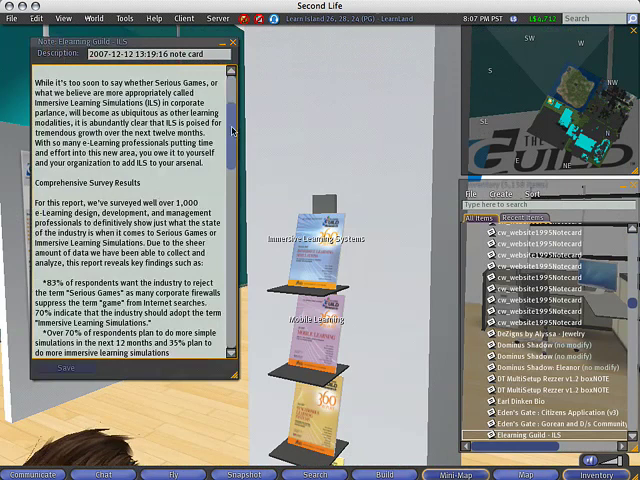
scroll("down", 3)
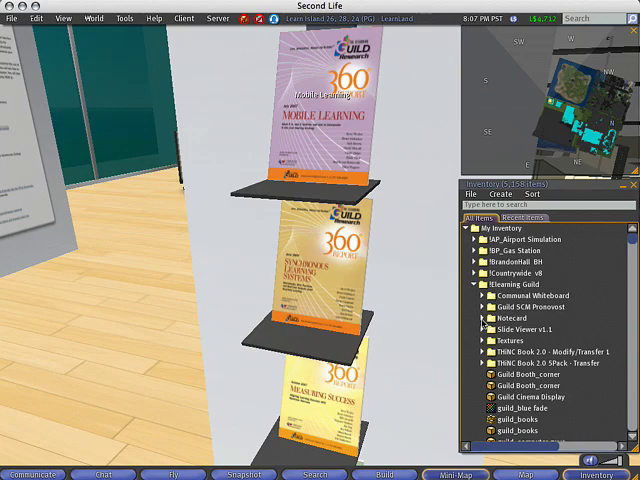
Step: Select the report panel on the shelf to edit it
left_click(480, 318)
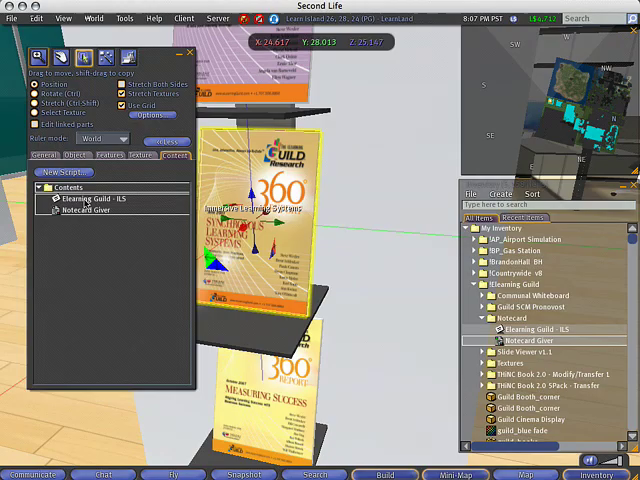
left_click(84, 210)
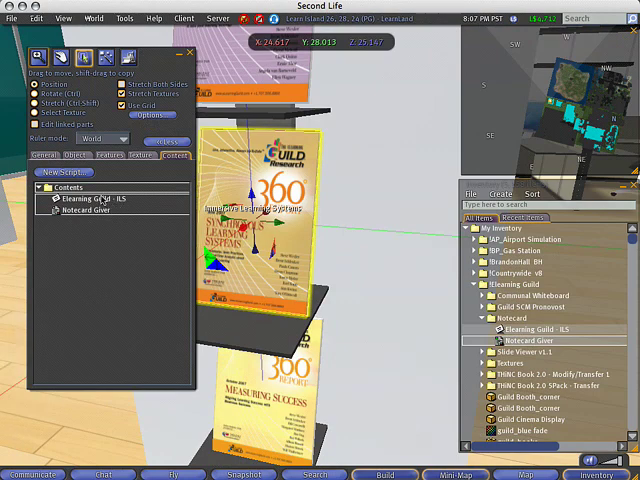
right_click(80, 198)
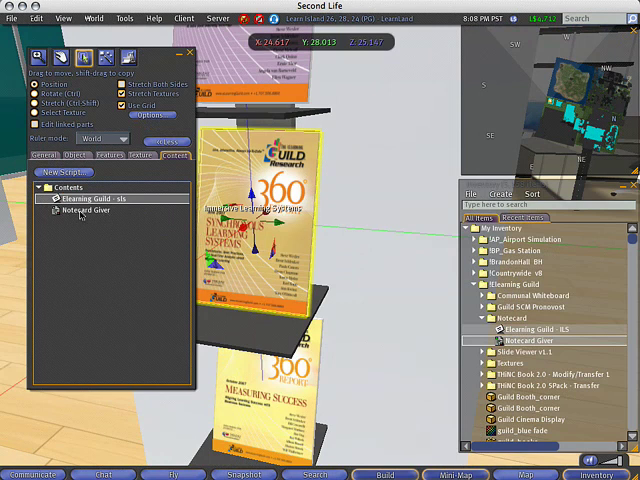
double_click(88, 210)
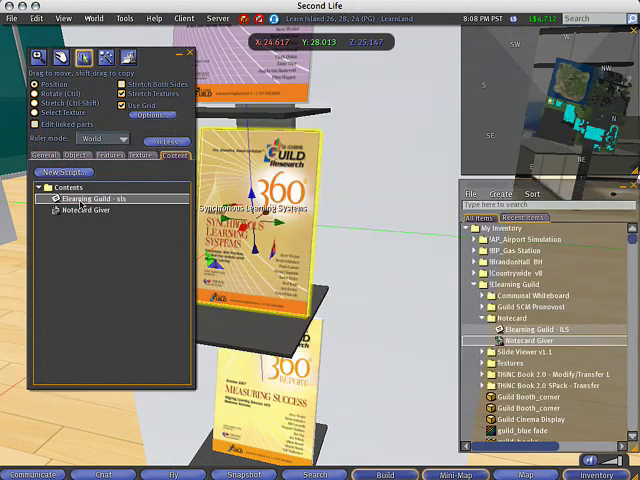
Step: Read the ILS notecard stored in the panel's contents, then close the build window
double_click(88, 198)
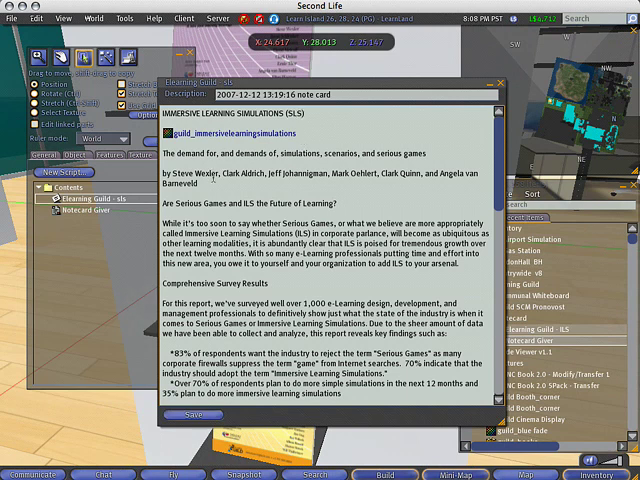
scroll("down", 3)
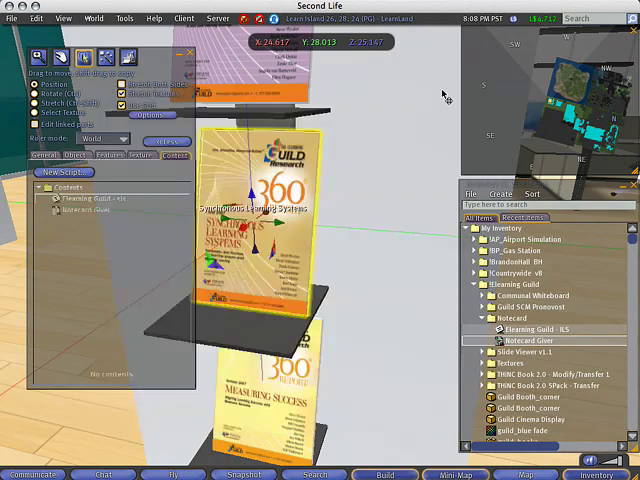
left_click(188, 50)
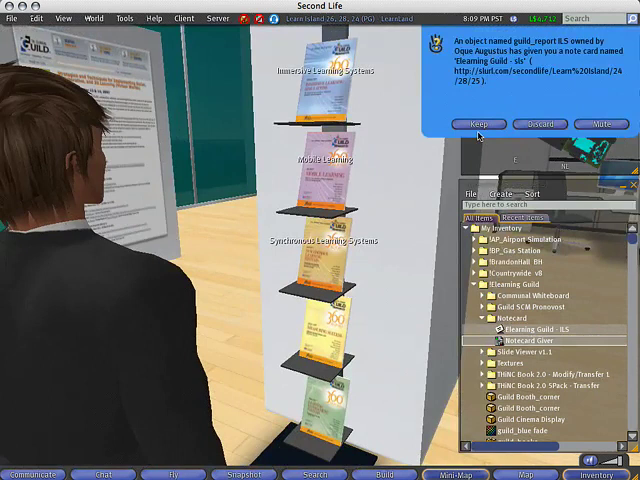
Step: View the ILS notecard just received from the report, then close it
left_click(480, 124)
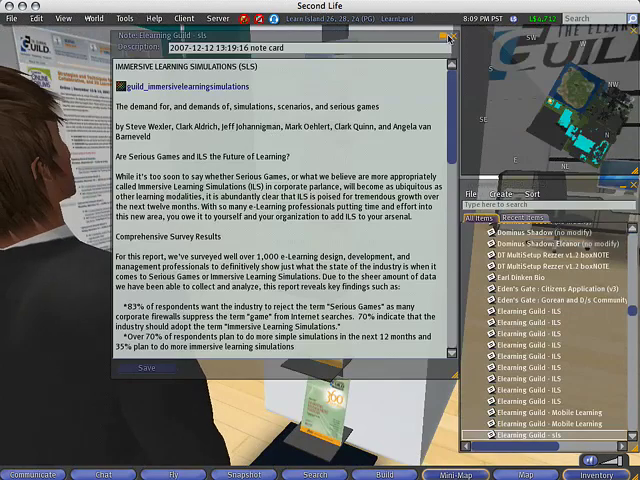
left_click(448, 36)
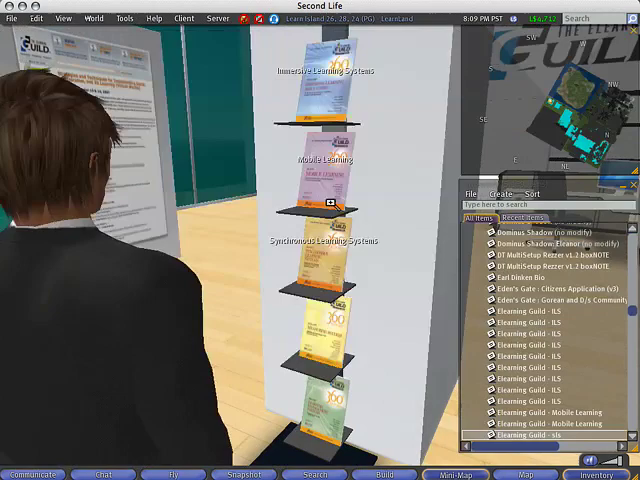